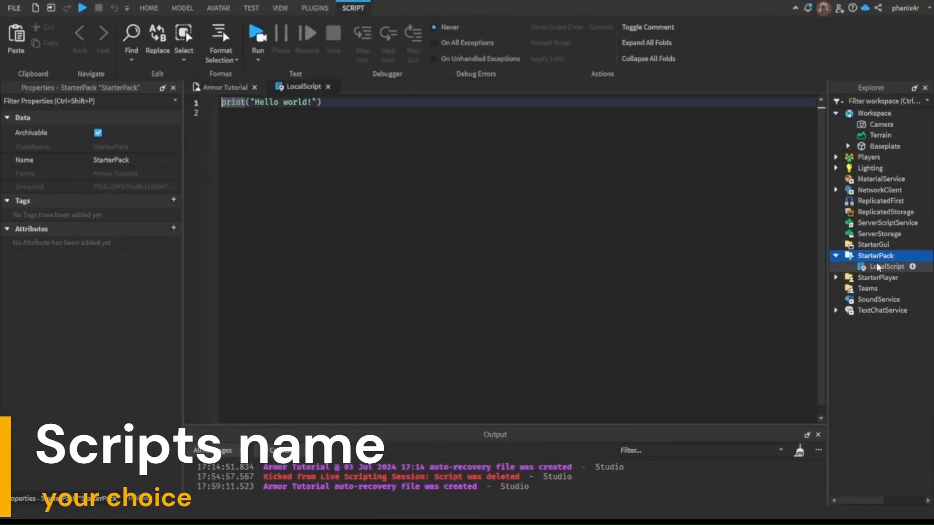
Rename the armor scripts and add a remoteEvents folder with armorRemote in ReplicatedStorage.
left_click(887, 222)
type("f")
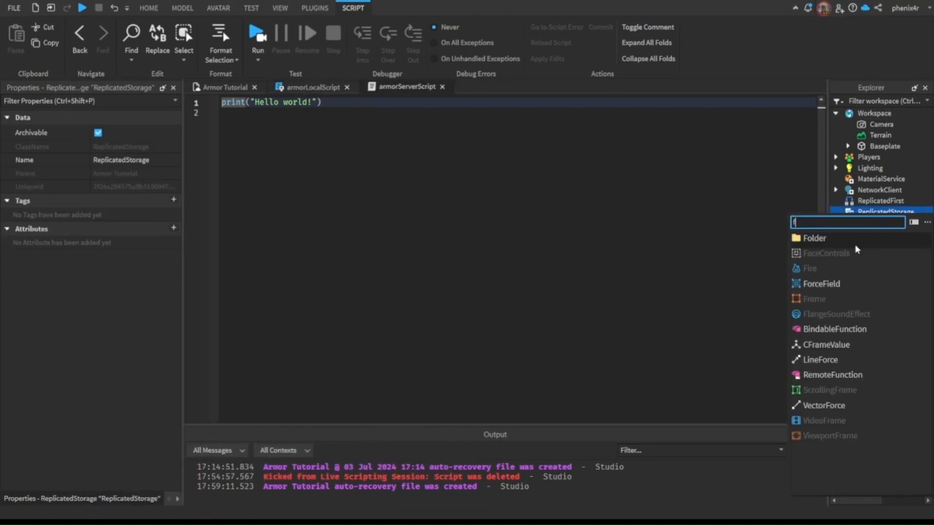
type("re")
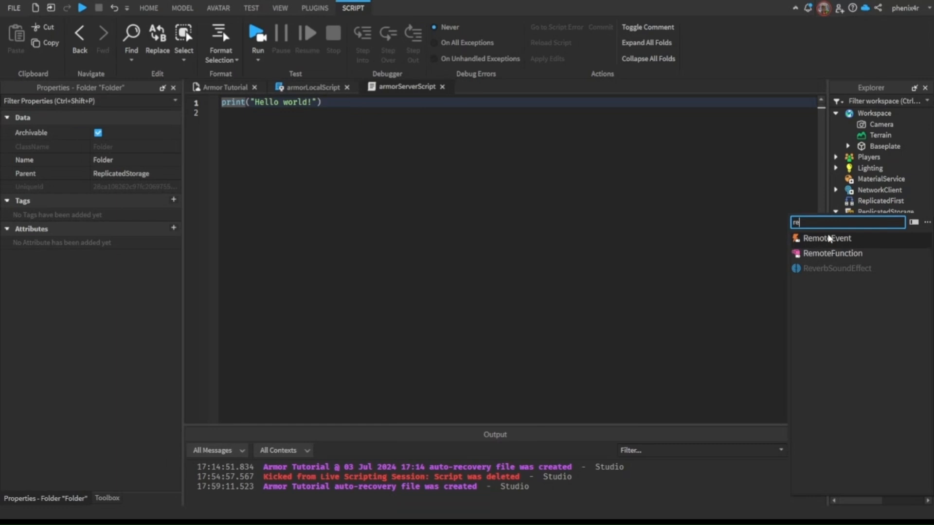
left_click(826, 237)
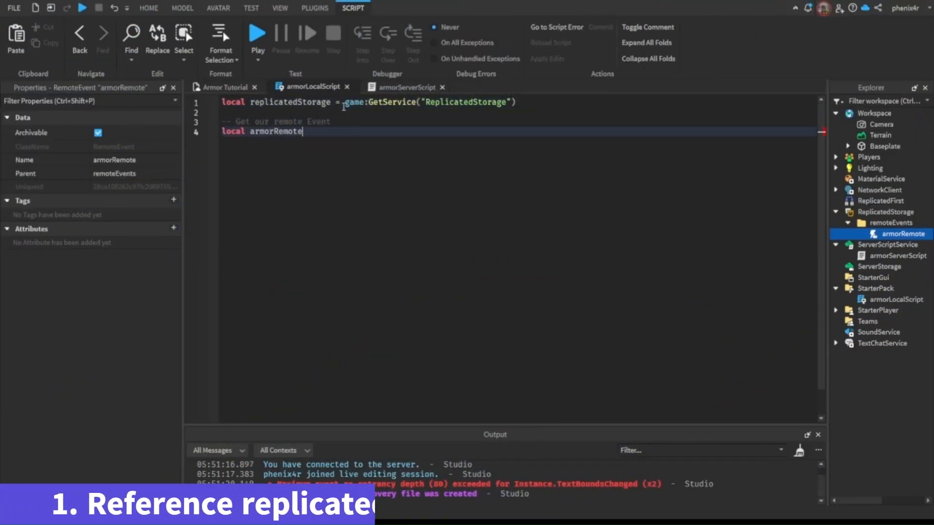
Reference armorRemote and write equipArmor to toggle equipped, fire the server and print equipped.
type("= replicatedStorage.remoteEvents.armorRemot")
type("armorRemote:FireServer(")
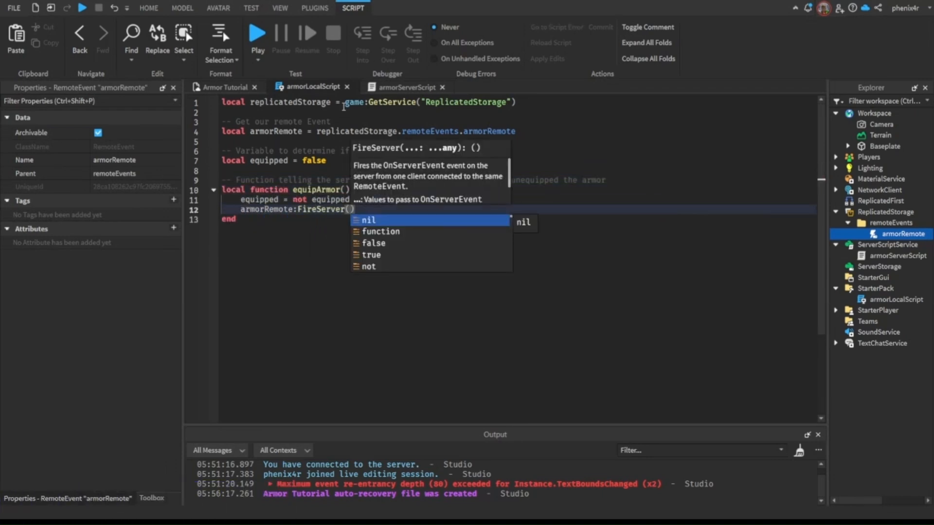
type("equipped")
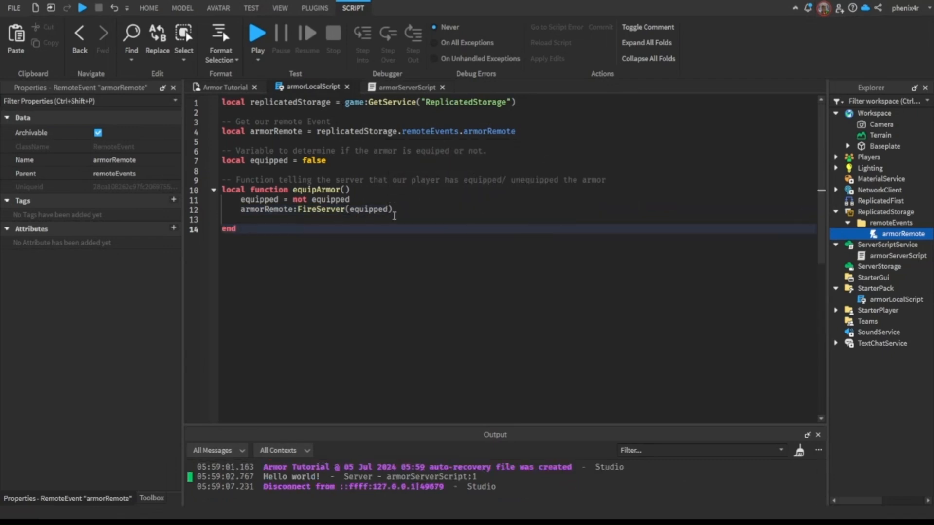
type("print(equipp")
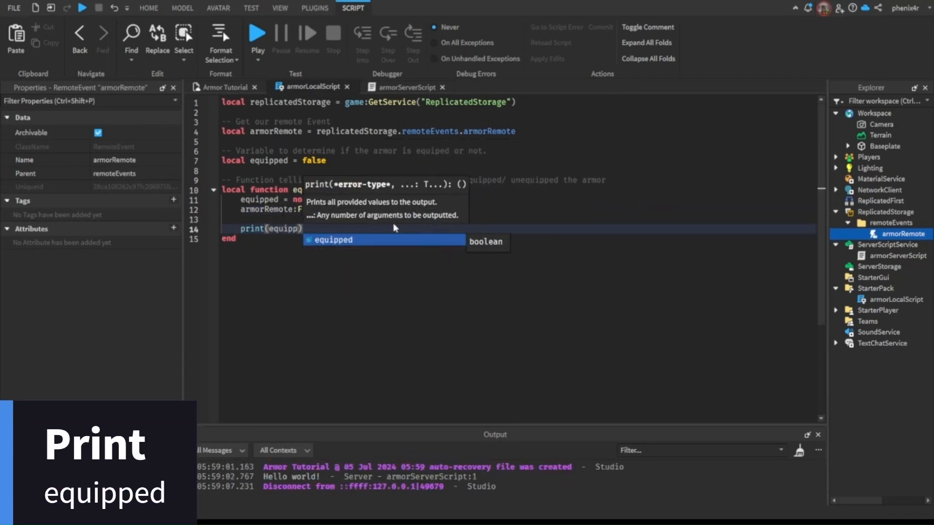
left_click(257, 33)
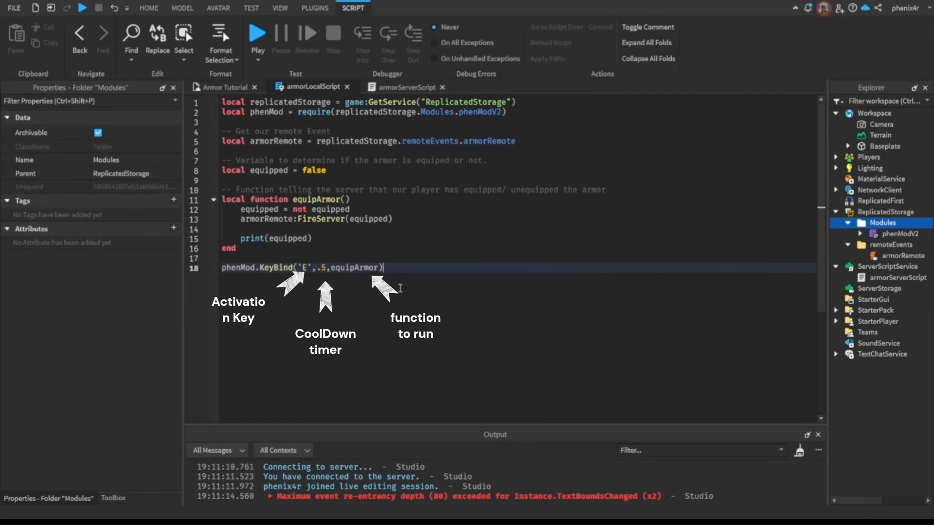
Bind equipArmor with phenMod.KeyBind('E', .5, equipArmor), playtest it, then open armorServerScript.
left_click(257, 33)
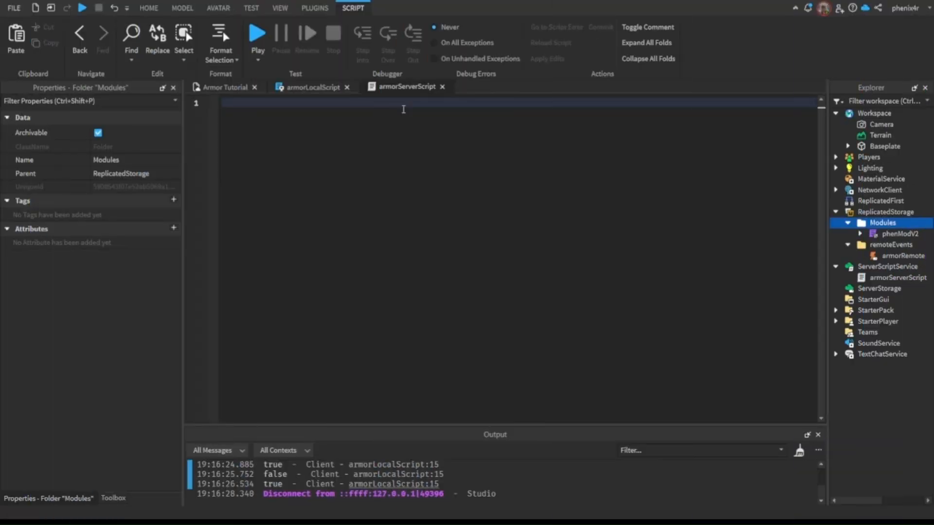
Copy the ReplicatedStorage reference line from armorLocalScript into armorServerScript.
left_click(308, 87)
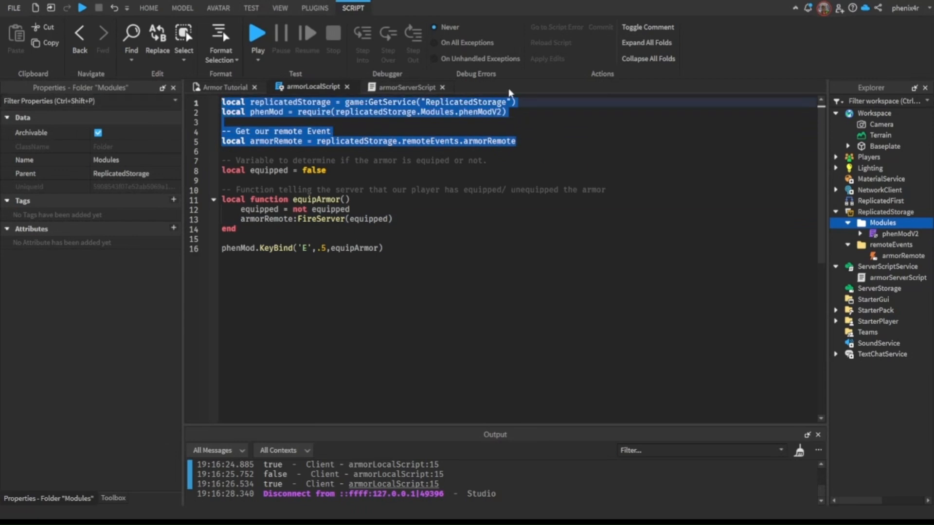
left_click(405, 87)
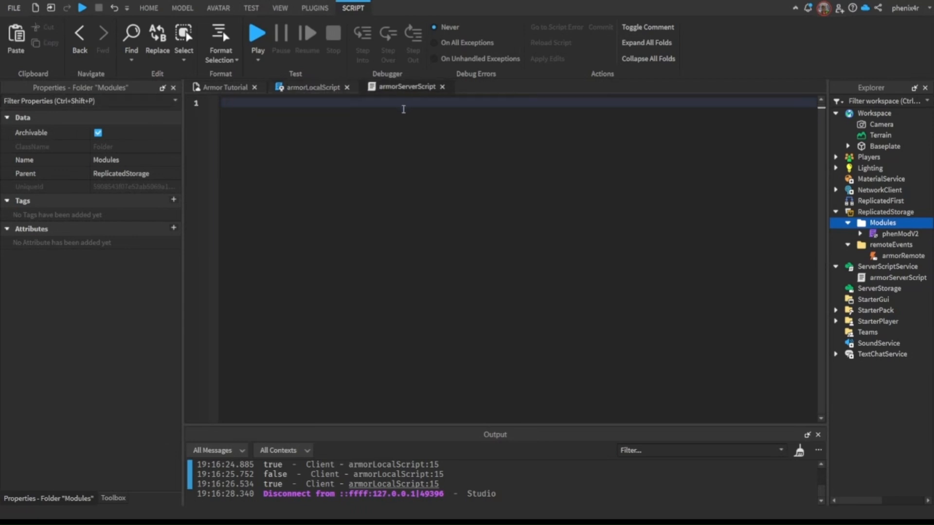
type("local replicatedStorage = game:GetService(\"ReplicatedStorage\")")
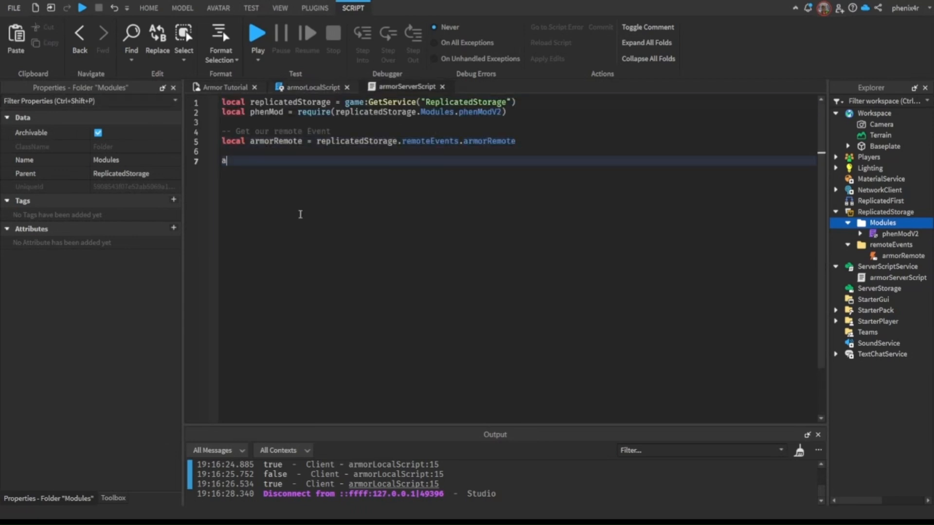
Connect armorRemote.OnServerEvent with (plr, equippingArmor) and branch on equippingArmor with if/else.
type("rmorRemote.OnServerEvent")
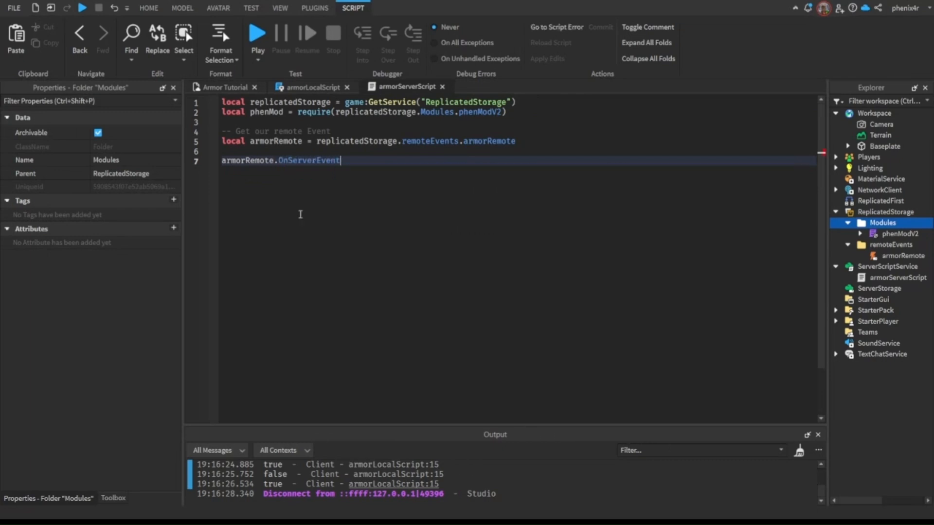
type(":Connect(function(plr,.)")
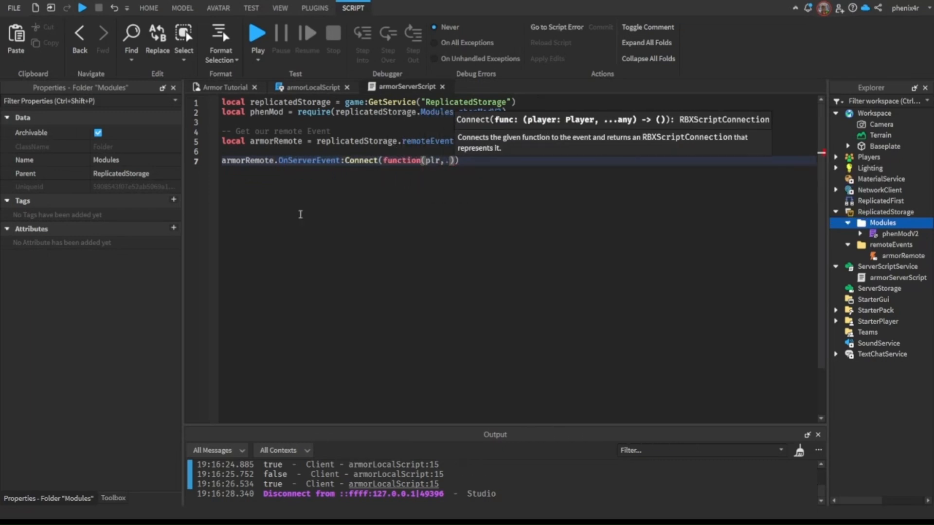
type("equippingArmor")
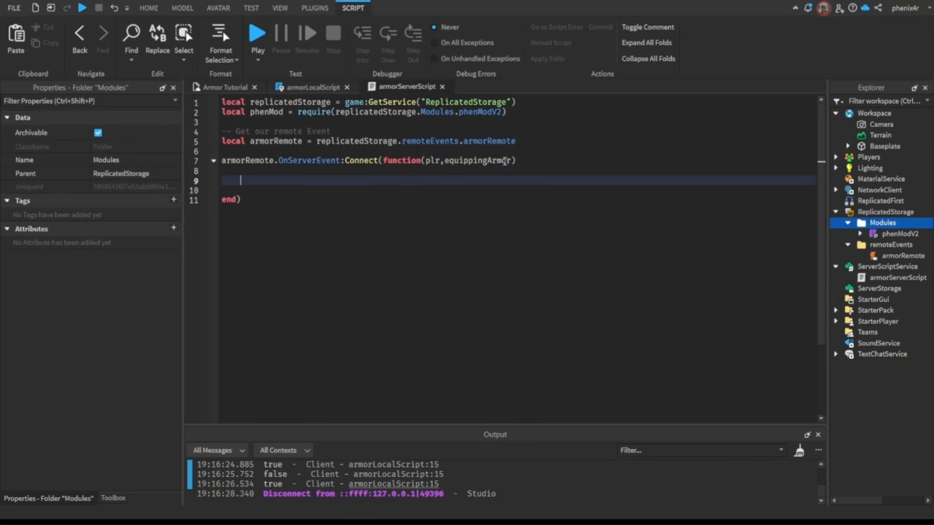
type("i")
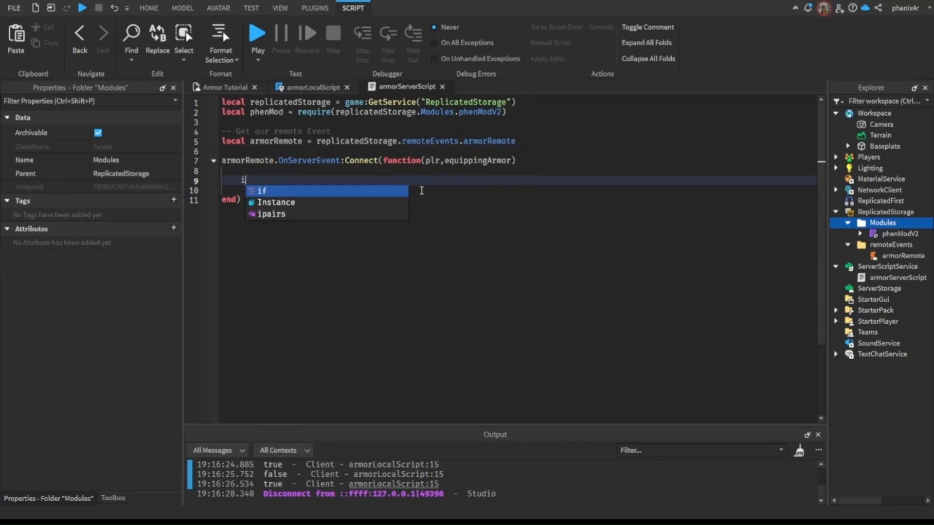
type("if equippingArmor then")
left_click(518, 189)
type("print(\"equipping armor")
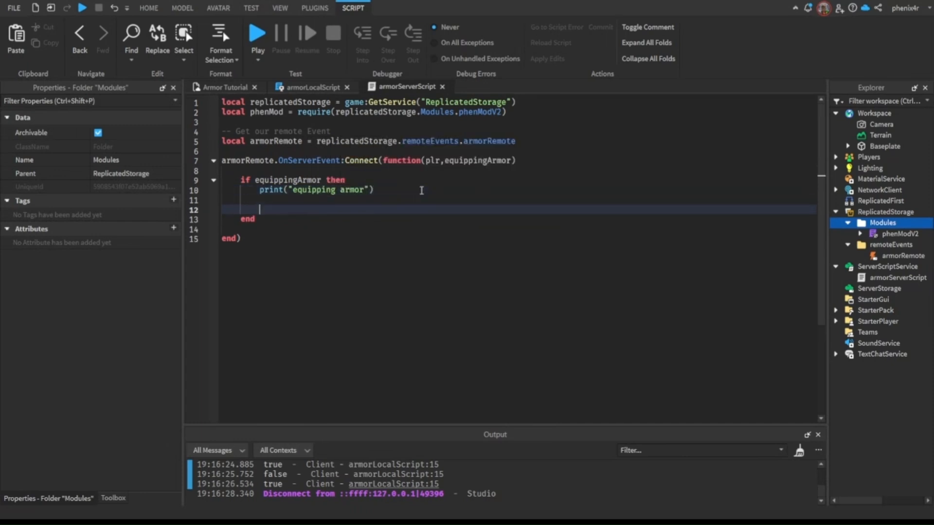
type("else")
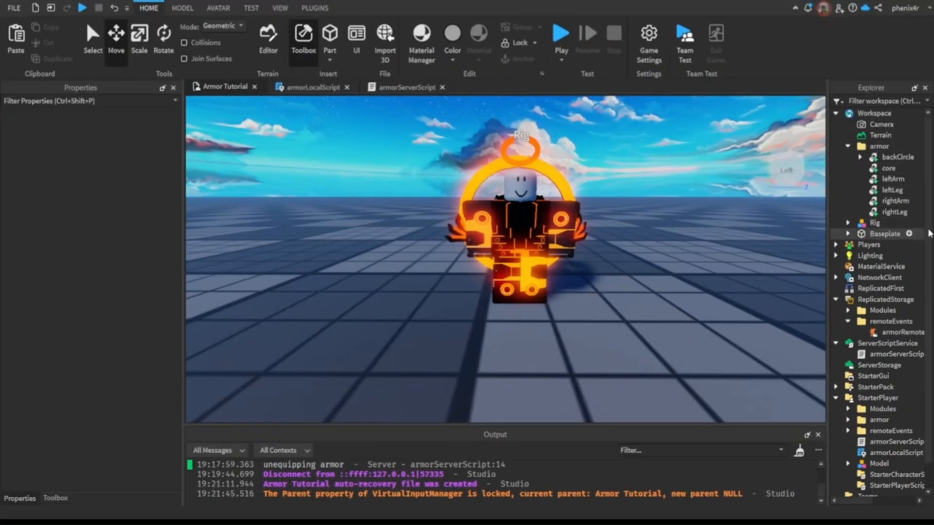
Expand the Workspace Rig and armor folder to show the Rig's parts and the armor pieces.
left_click(848, 222)
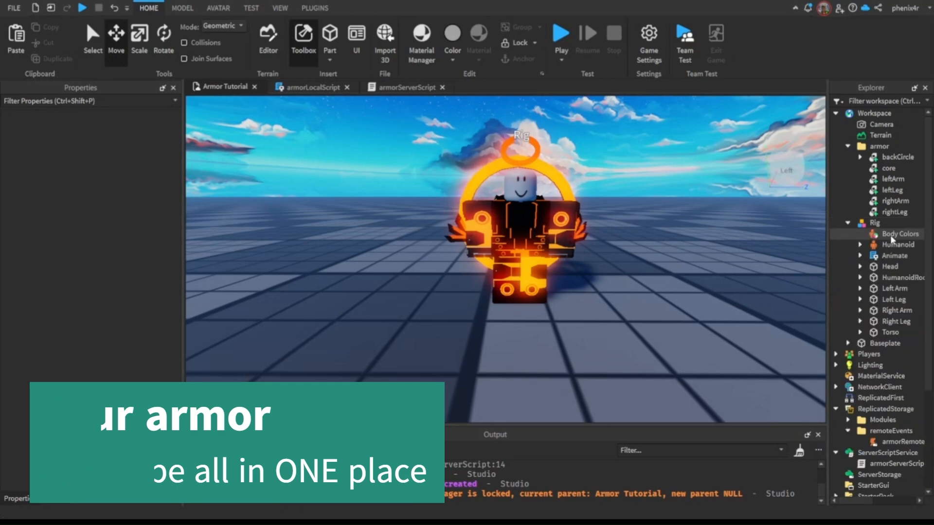
left_click(874, 223)
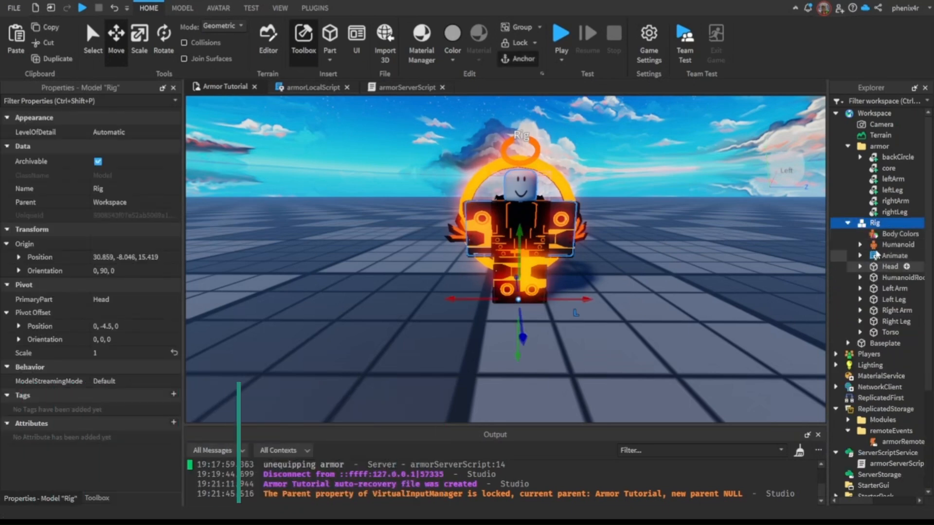
left_click(894, 189)
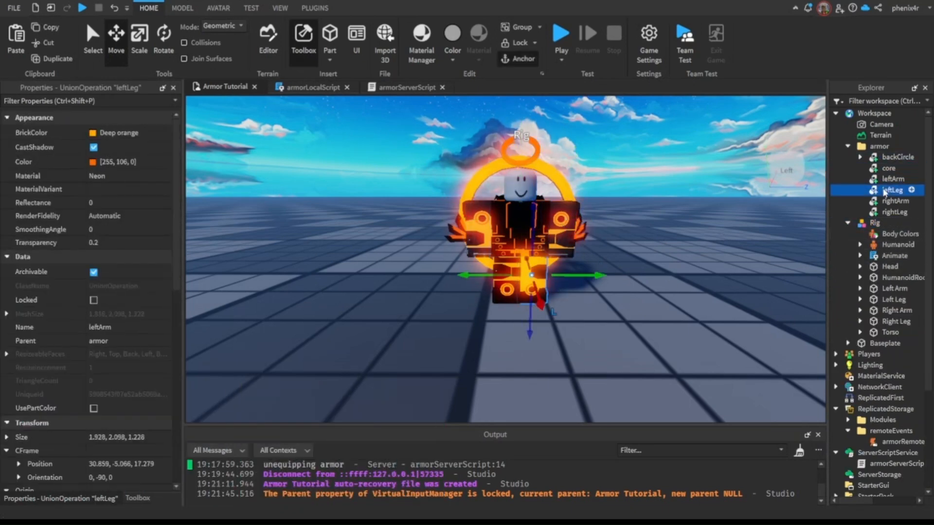
left_click(315, 9)
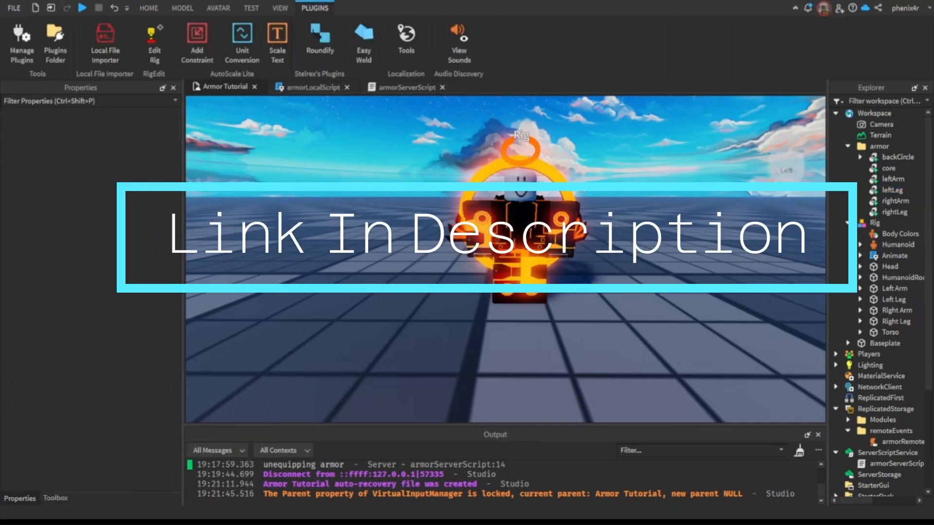
Expand backCircle, core, leftArm, leftLeg, rightArm and rightLeg to reveal their Welds.
left_click(887, 167)
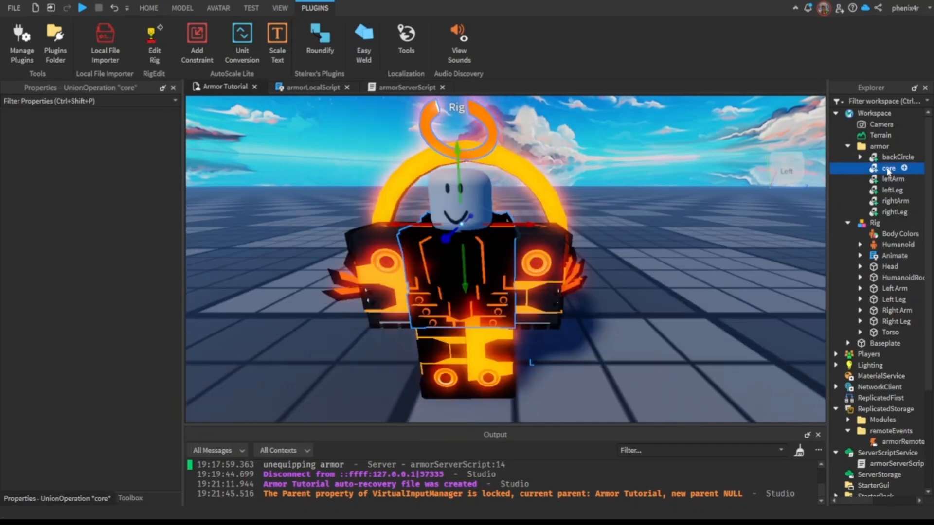
left_click(888, 168)
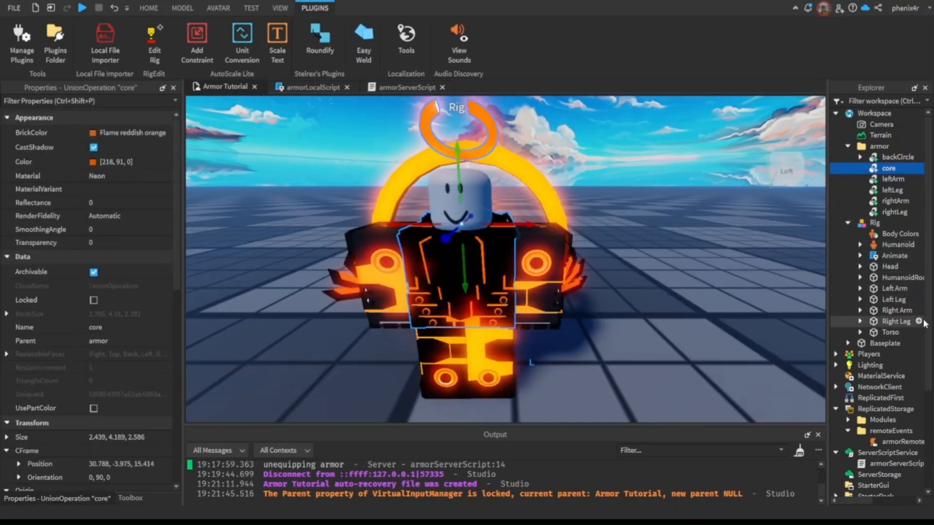
left_click(891, 332)
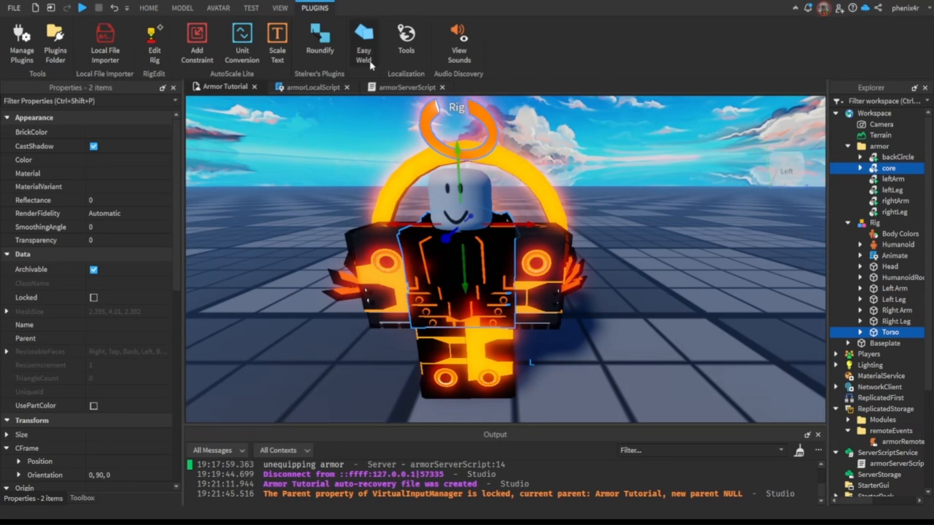
left_click(848, 157)
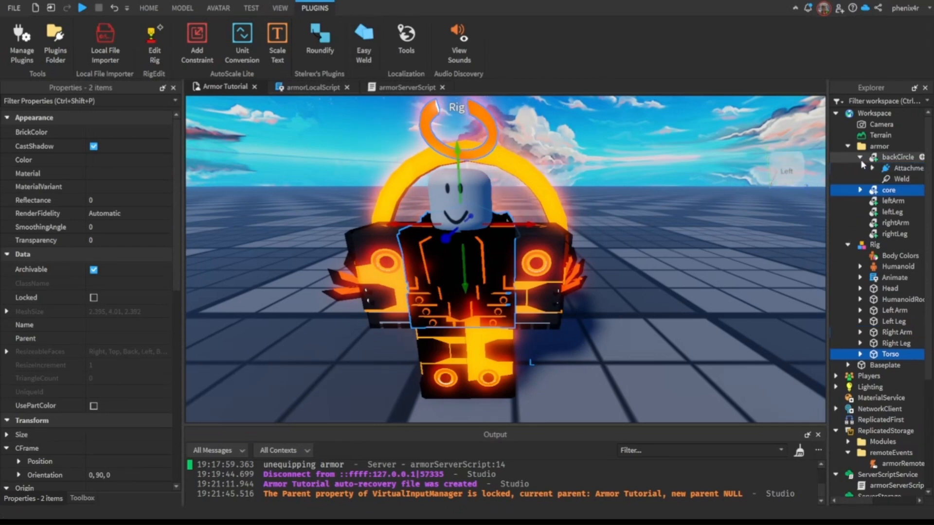
left_click(892, 178)
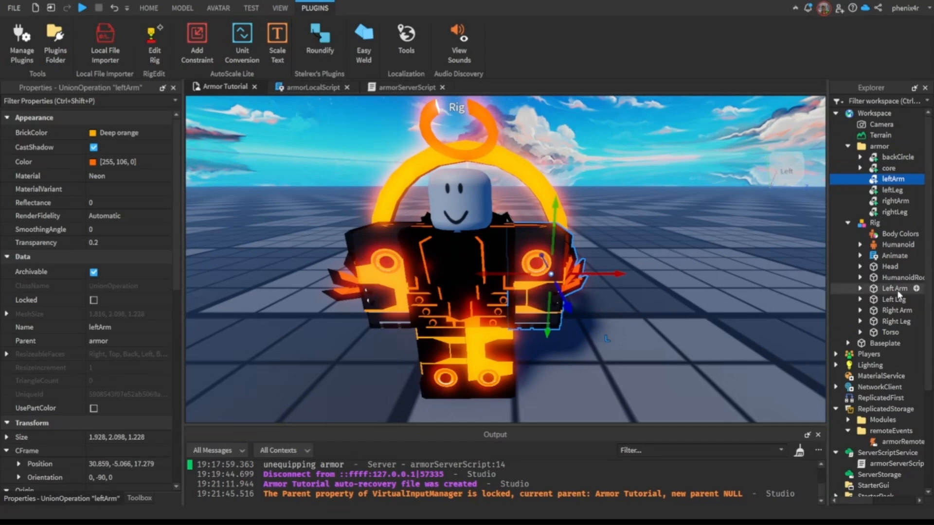
left_click(895, 201)
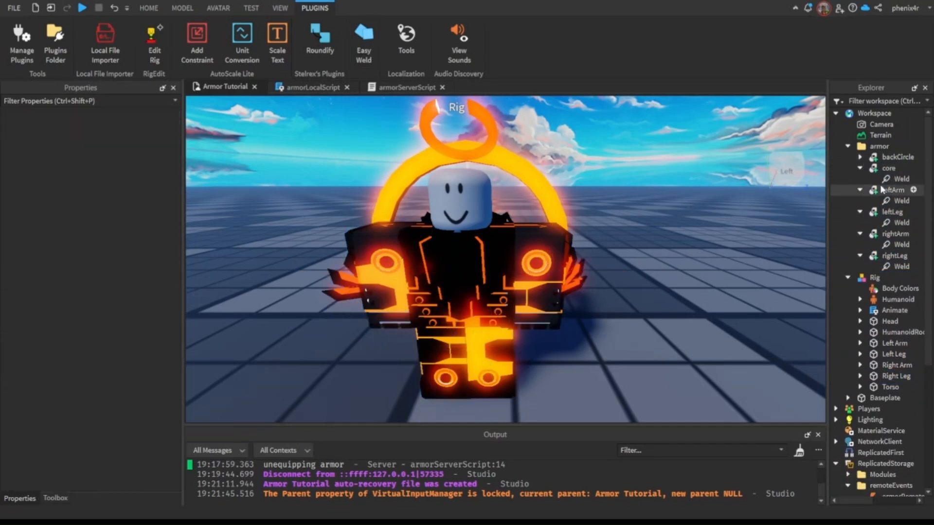
left_click(900, 201)
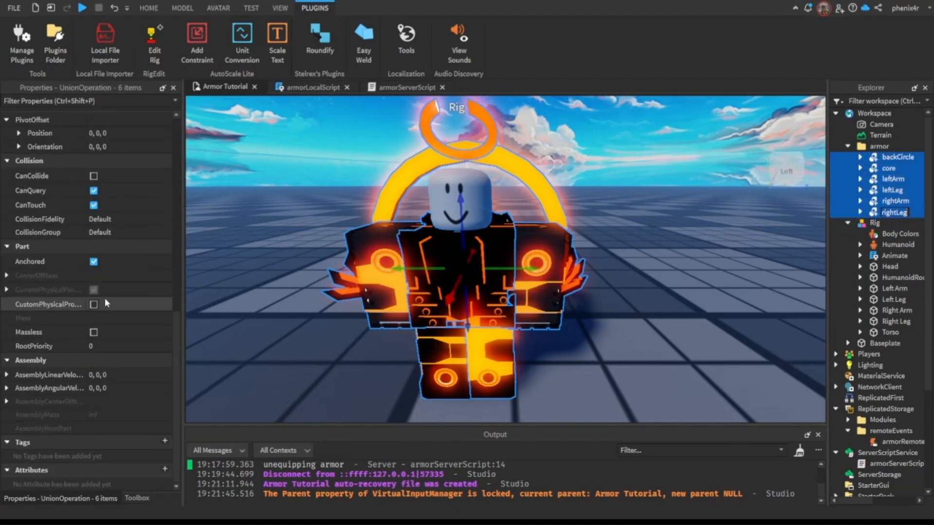
Untick Anchored on all six armor pieces and move the armor folder into ReplicatedStorage.
left_click(47, 261)
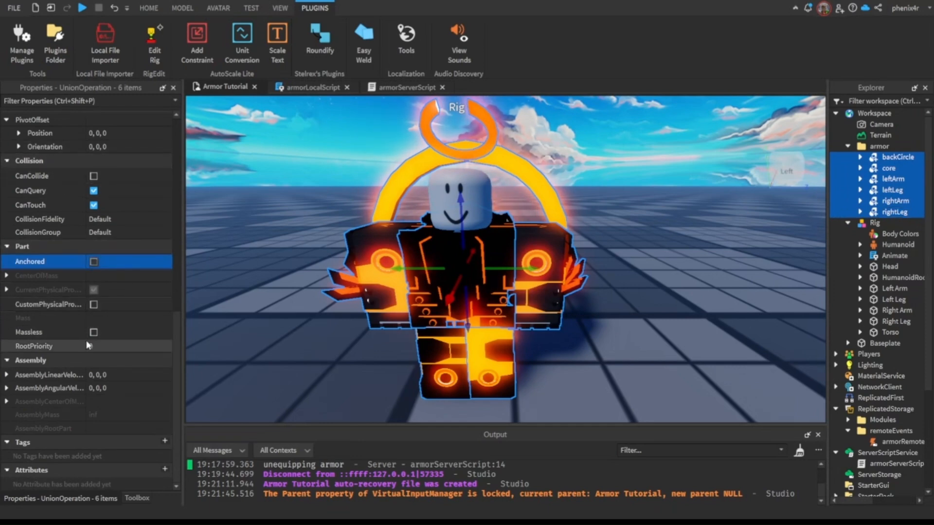
left_click(94, 331)
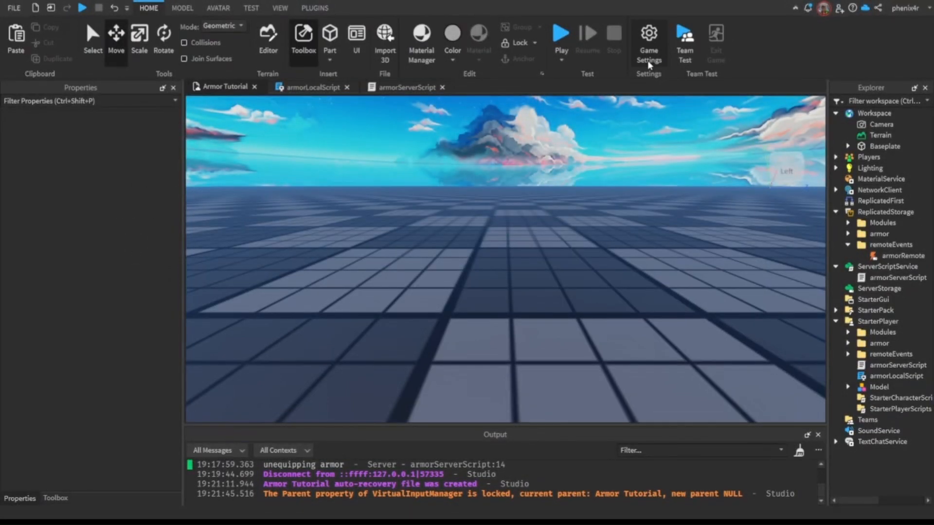
Check the Avatar page in Game Settings, then clone replicatedStorage.armor in the equipping branch.
left_click(648, 34)
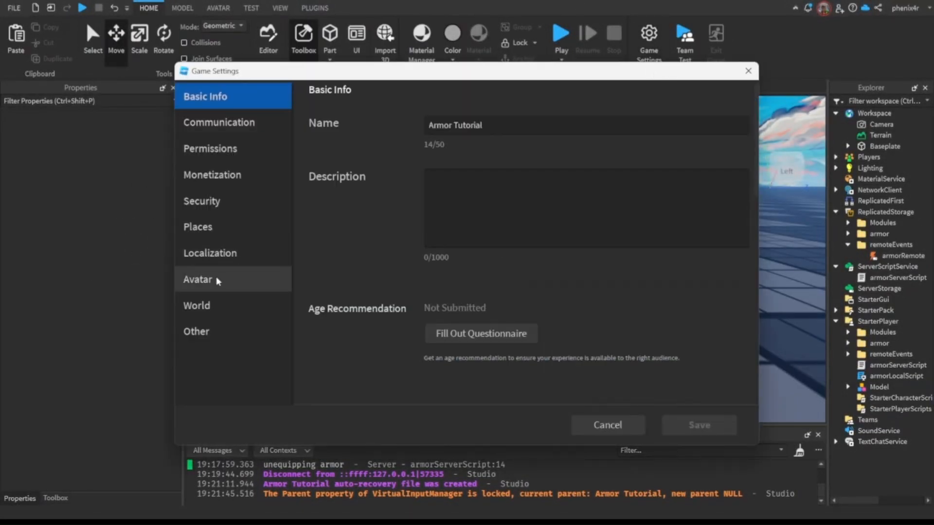
left_click(197, 279)
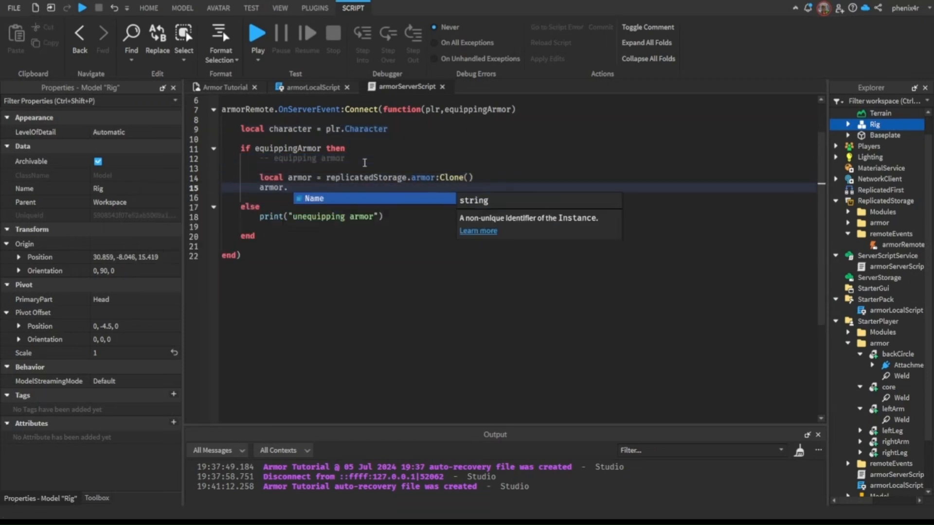
Set armor.Name = plr.Name.."'s Armor" on the clone and start a playtest.
type("Name = plr.Name..\"'s Armor\"")
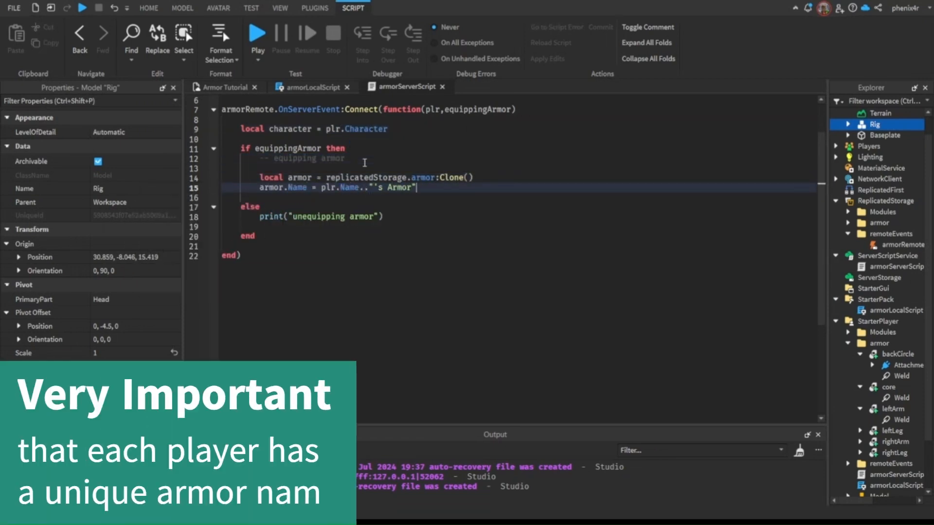
key("Return")
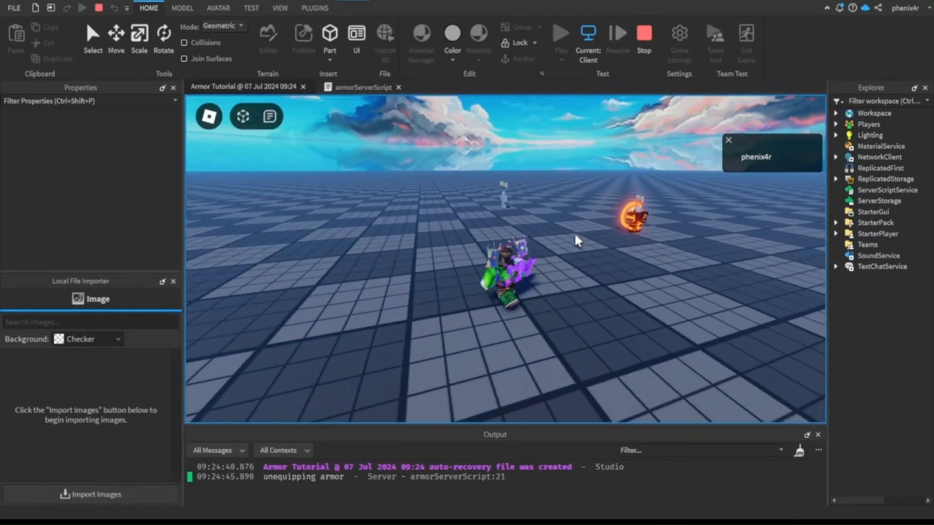
Parent the armor to workspace and loop its descendants, setting each Weld's Part1 to the matching character part.
left_click(364, 86)
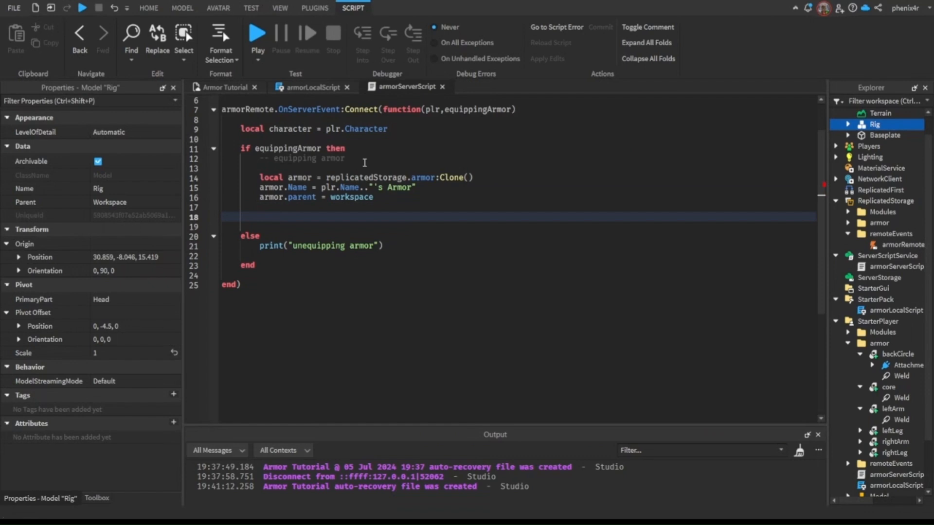
type("for each, part in armor:GetDescendants() do")
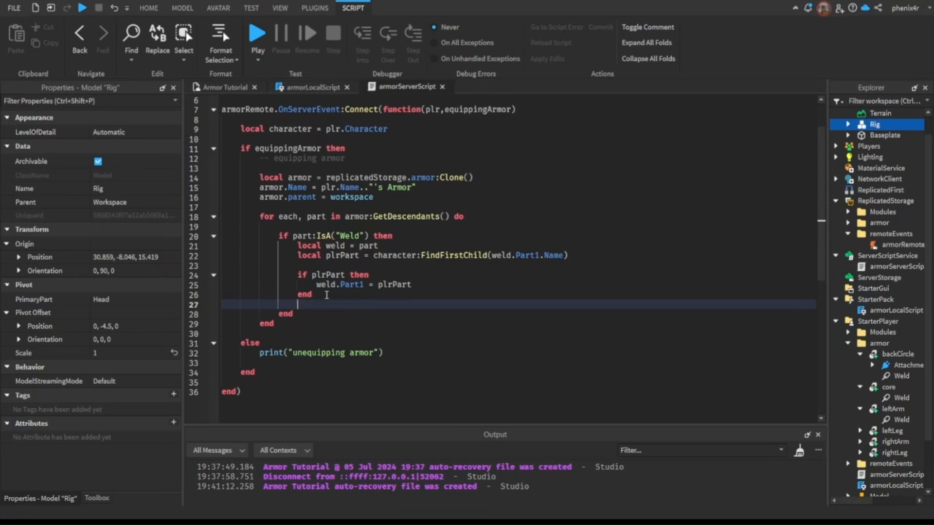
left_click(257, 32)
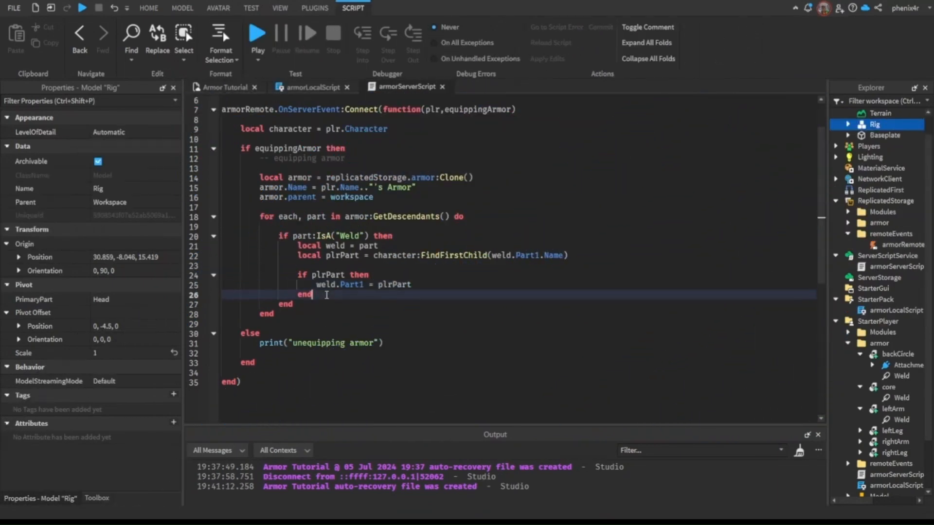
Start a new line inside the unequip loop for another if statement.
key("enter")
type("if")
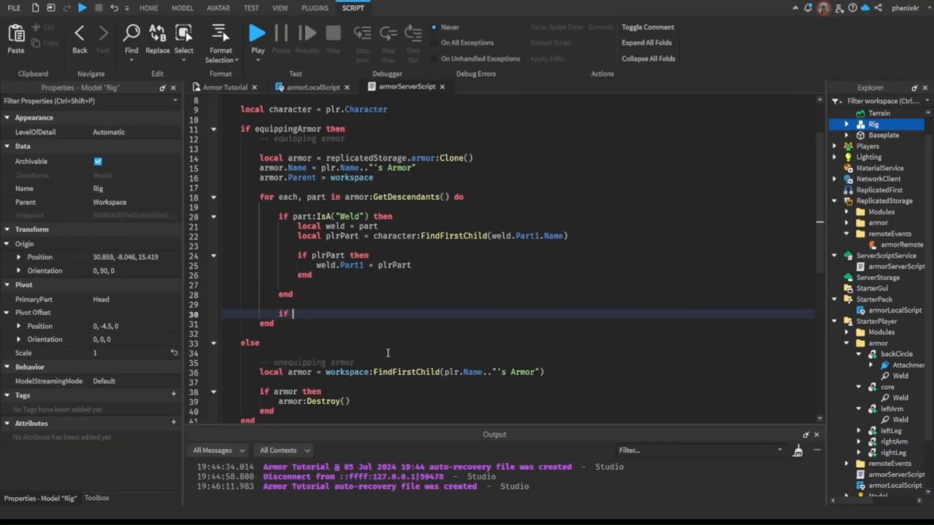
Make BaseParts start at Transparency 1 and tween to 0 over 0.35 seconds.
type("part:IsA")
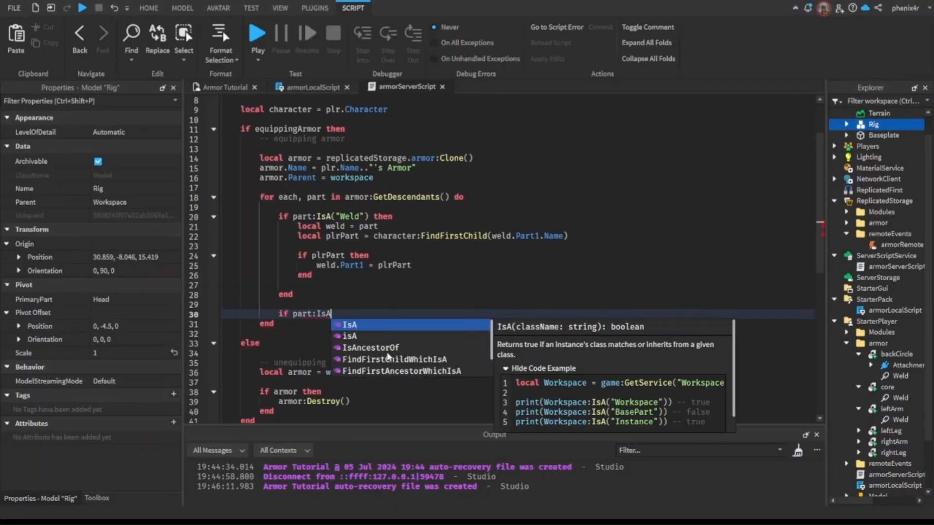
type("(\"BasePart\") then")
type("part.Transparency =")
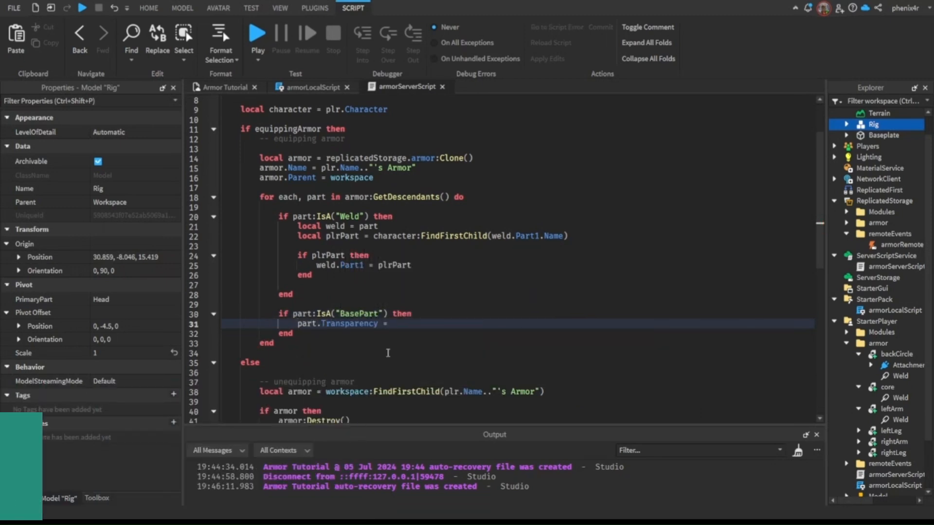
type("1\\nphenMod.")
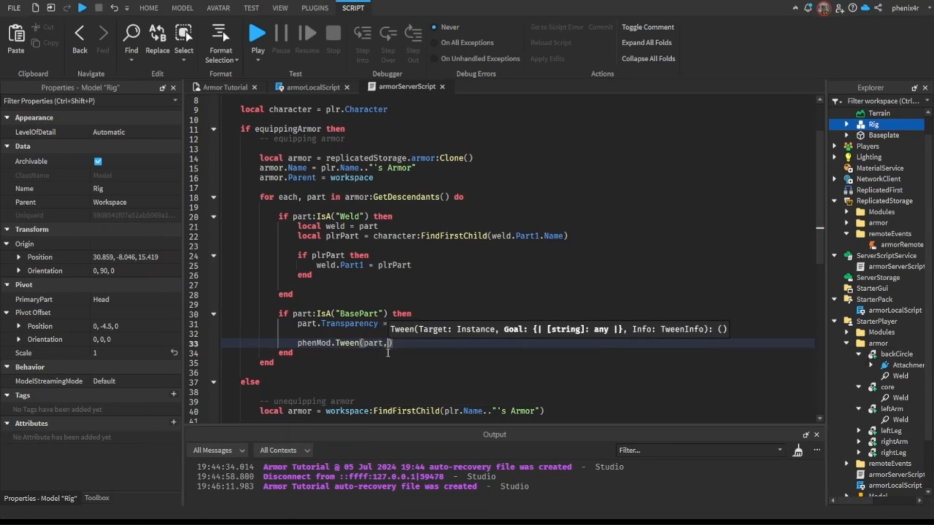
type("{Transparency = 0},.35")
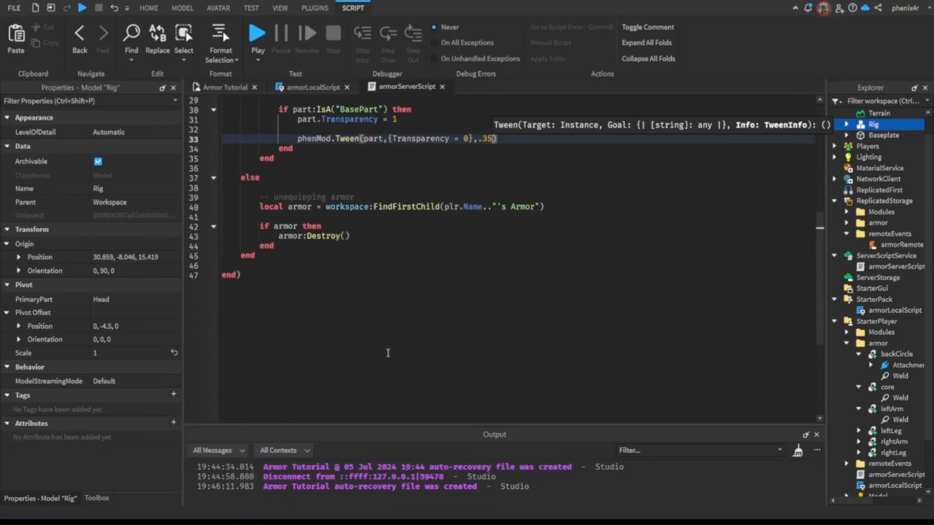
mouse_move(384, 339)
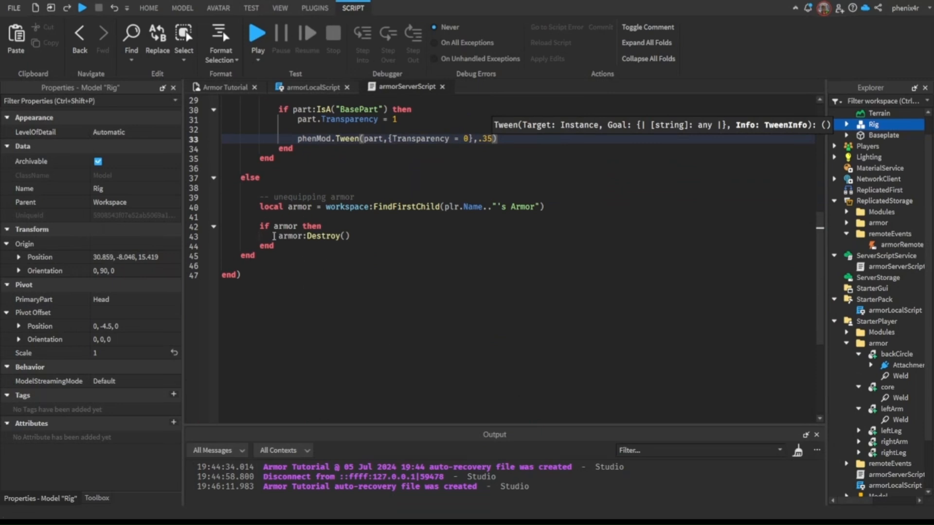
type("for each, part in")
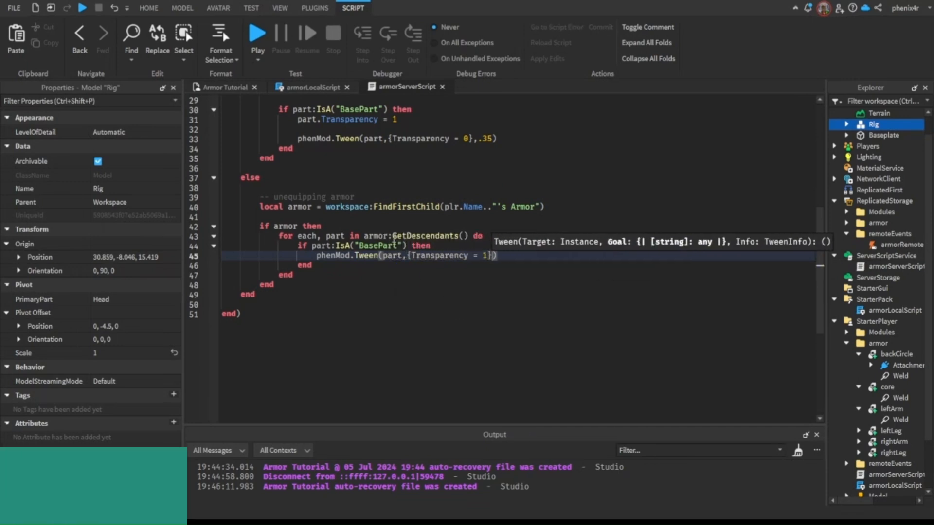
Disable ParticleEmitters, remove the armor via Debris after 0.4 seconds, and set armor to nil.
type("if part:IsA(\"ParticleEmitter\") then")
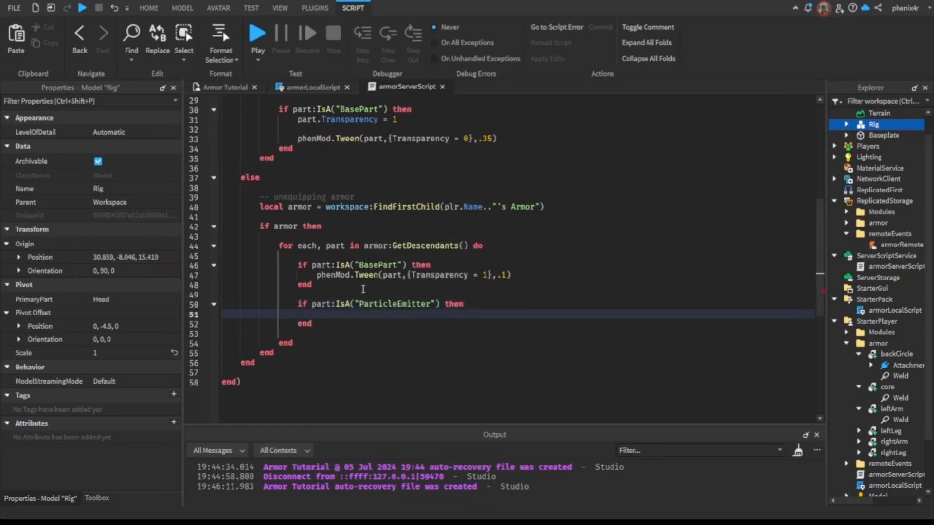
type("part.Enabled")
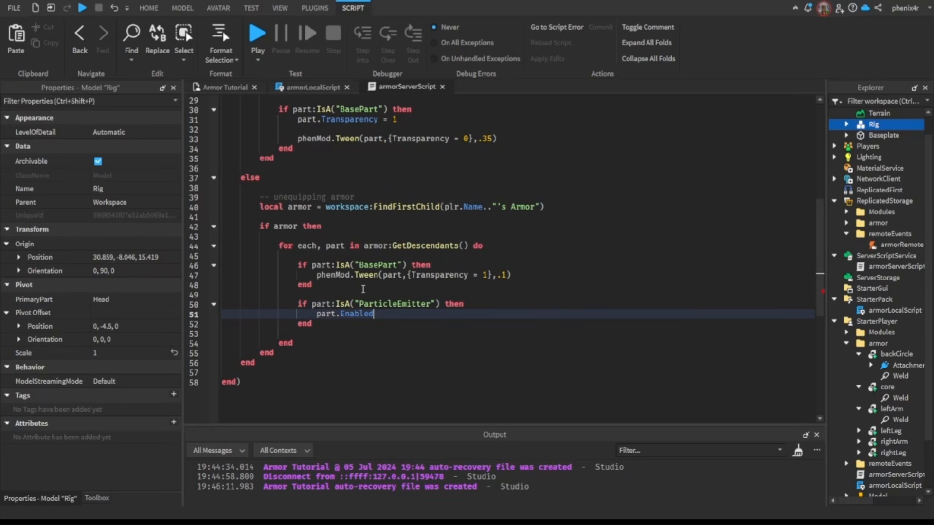
type("= false")
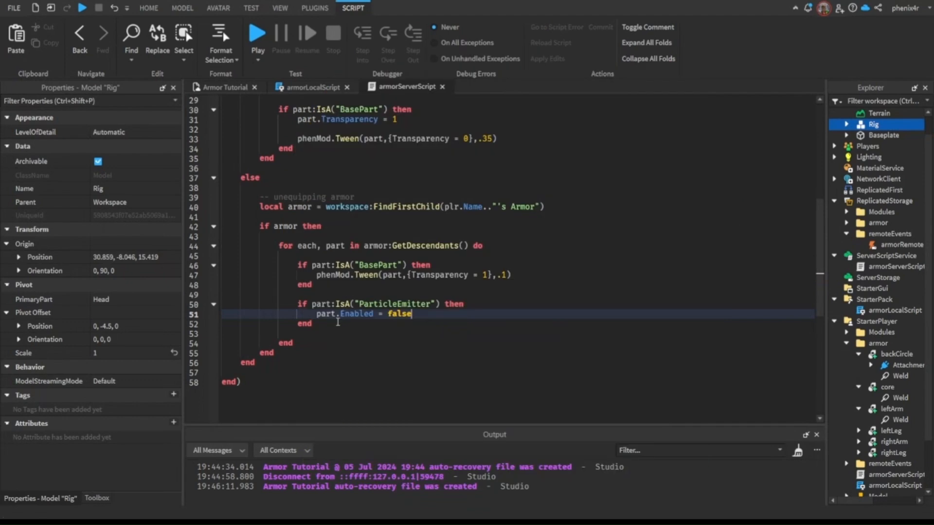
left_click(213, 245)
type("game.Debris:AddItem(armor,.4")
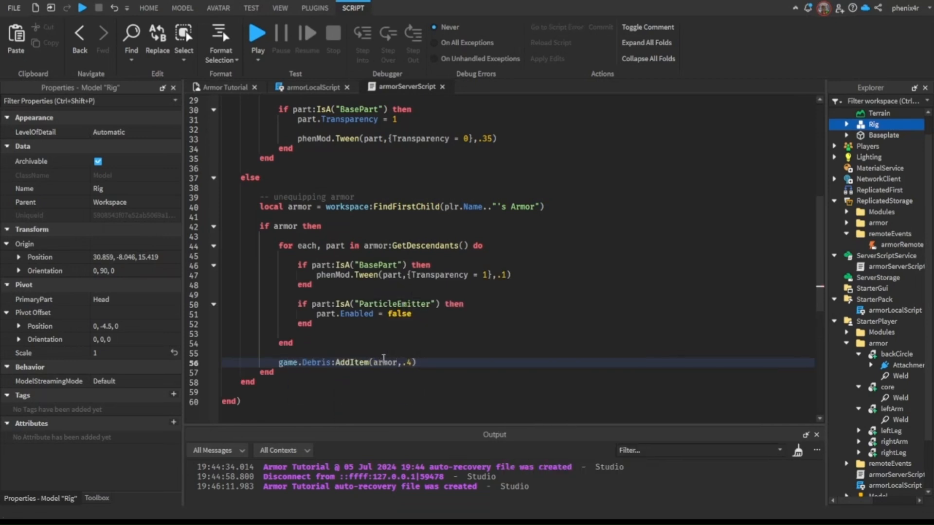
type("; armor = nil")
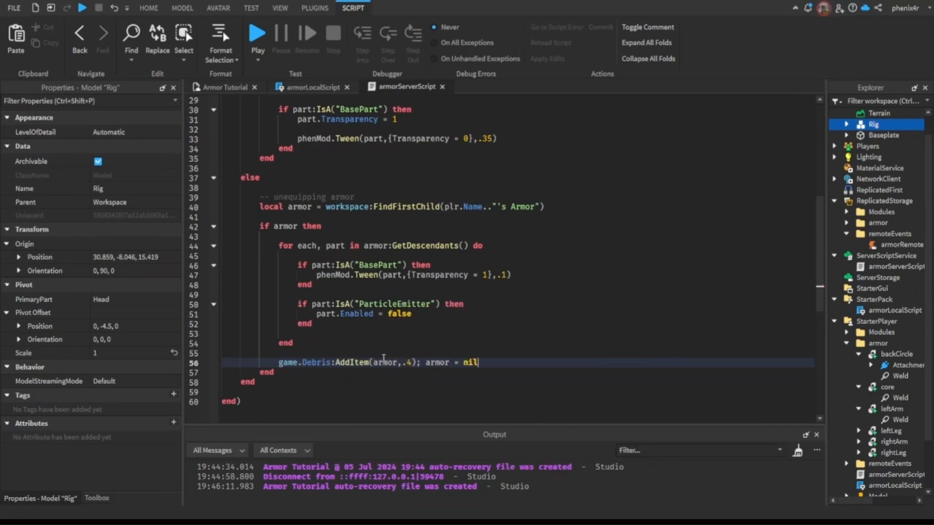